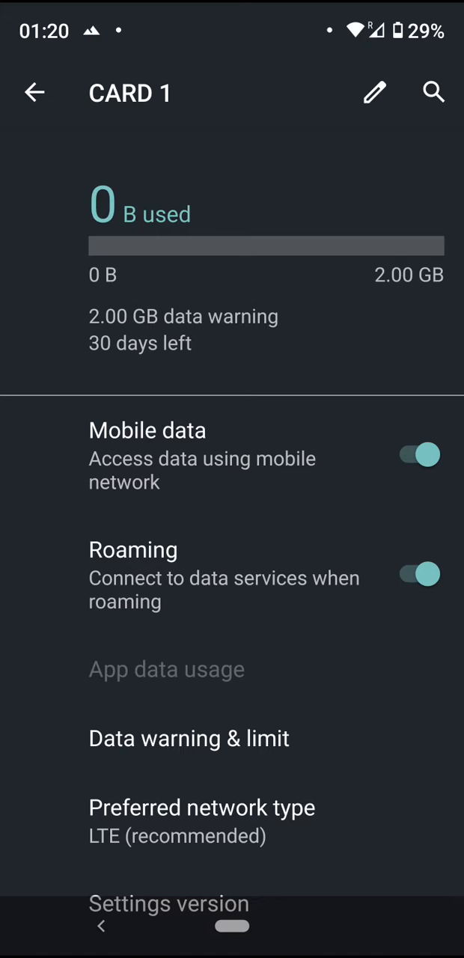
# Scroll down the CARD 1 settings and open Access point names.
pyautogui.scroll(-3)
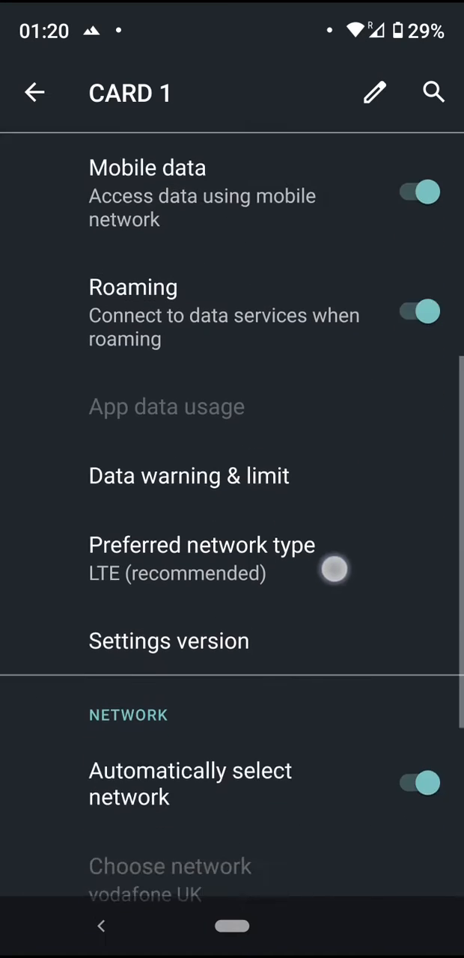
pyautogui.scroll(-3)
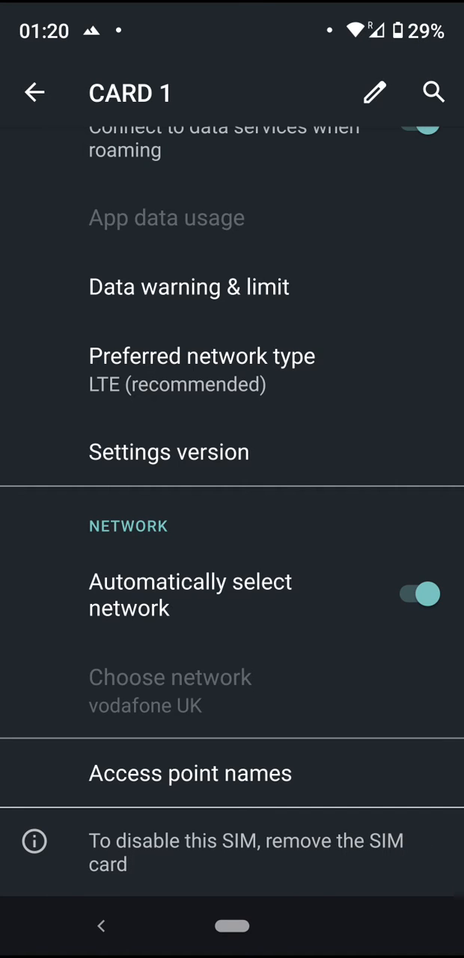
pyautogui.click(189, 774)
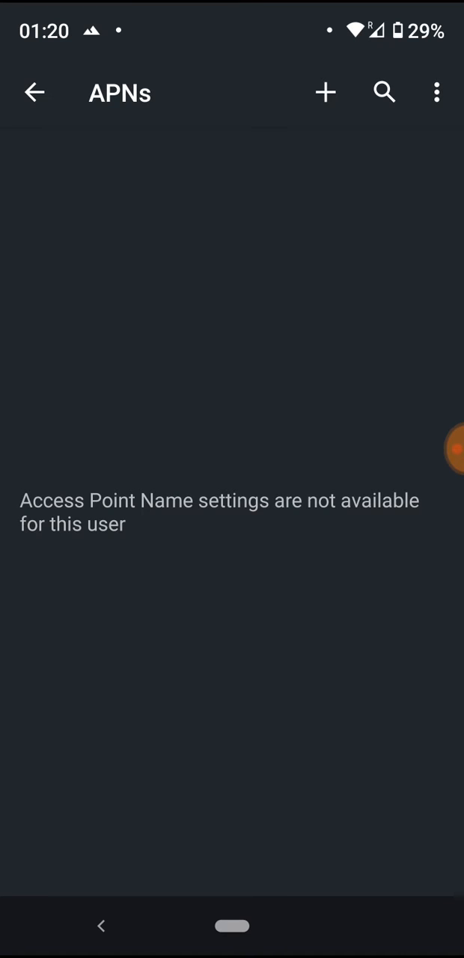
# Add a new access point and name it R.
pyautogui.click(325, 92)
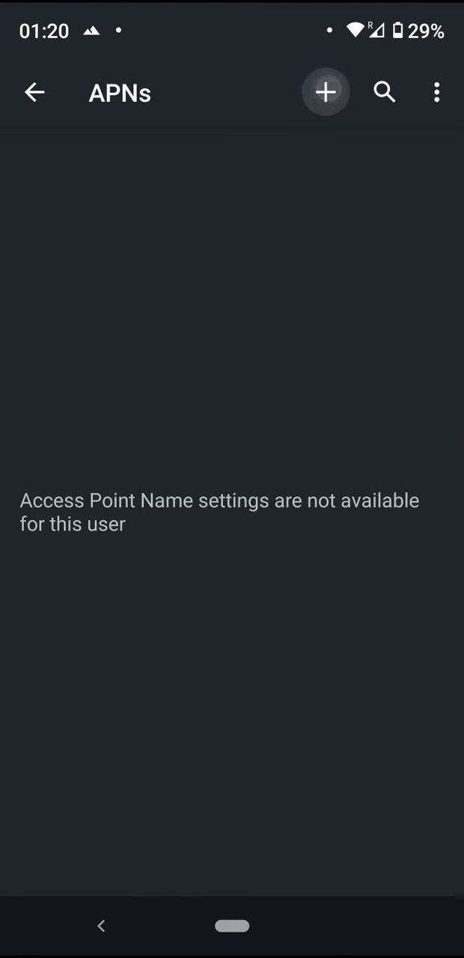
pyautogui.click(325, 92)
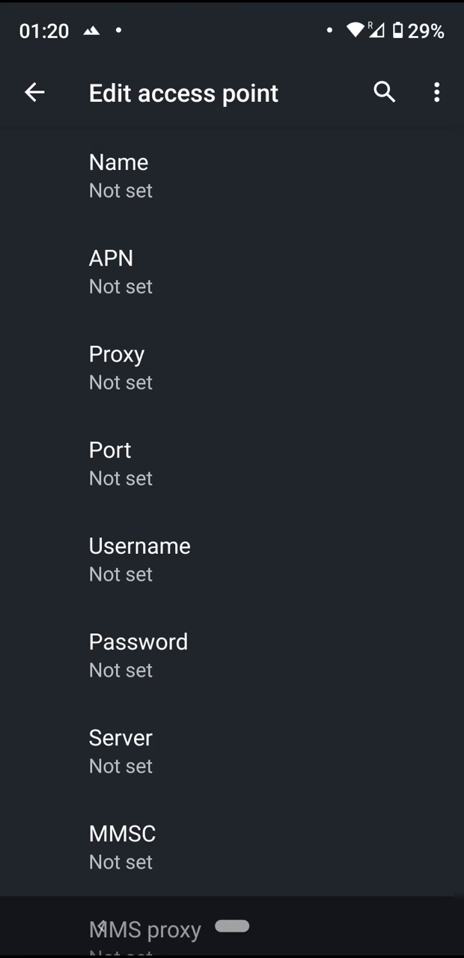
pyautogui.click(118, 175)
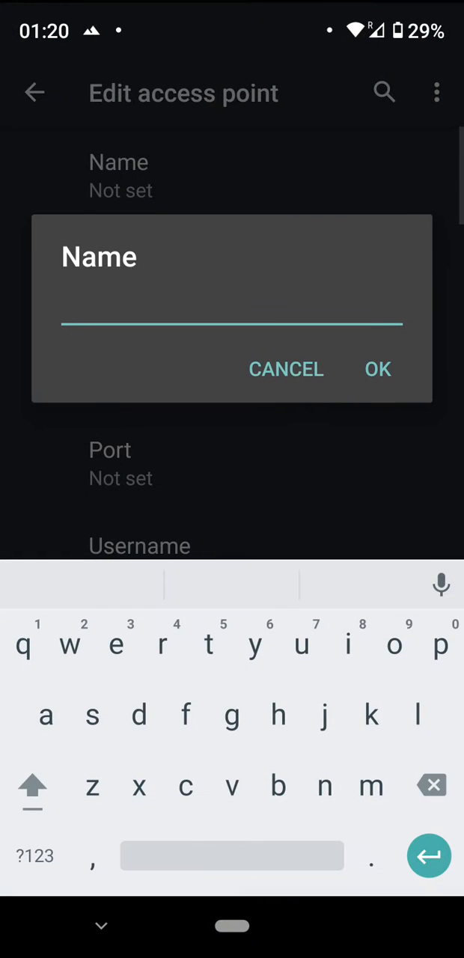
pyautogui.write('R')
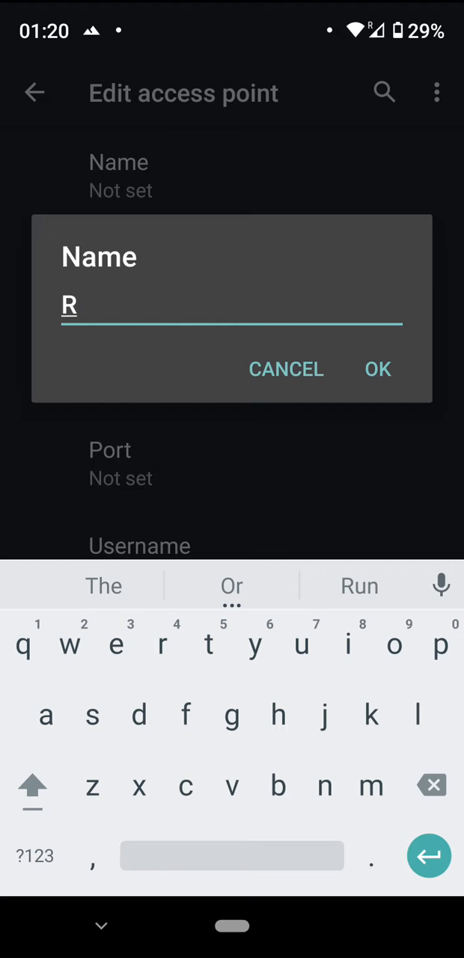
pyautogui.click(378, 369)
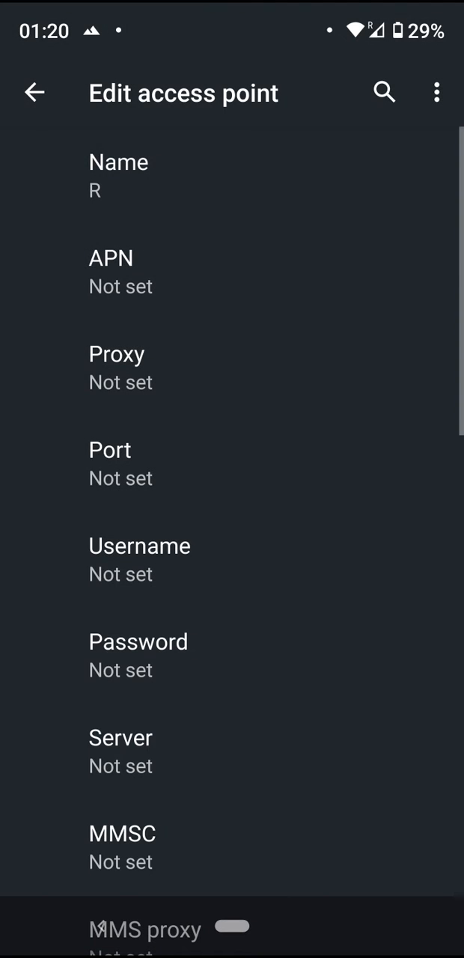
# Enter Fastaccess as the access point's APN value, after one cancelled attempt.
pyautogui.click(120, 269)
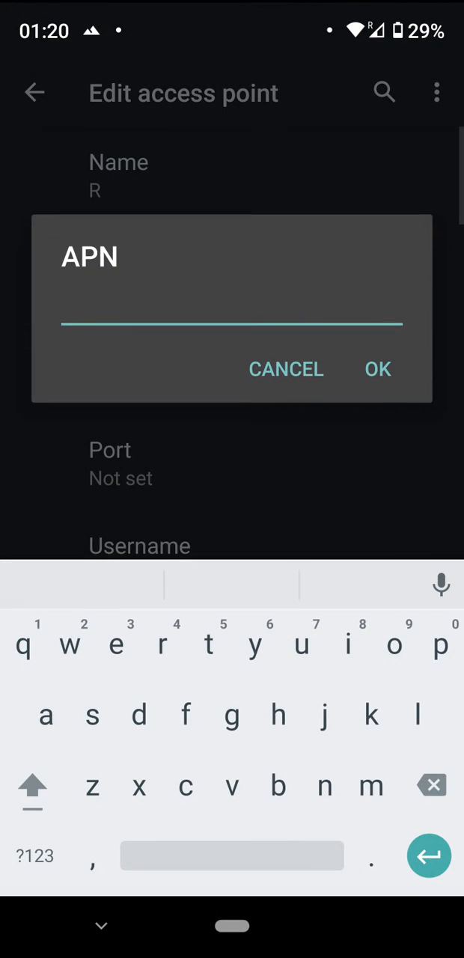
pyautogui.click(286, 369)
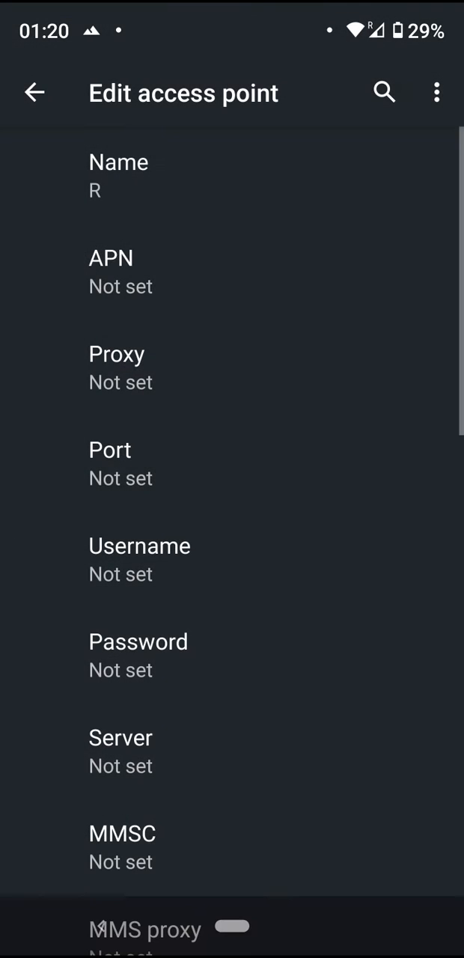
pyautogui.click(111, 269)
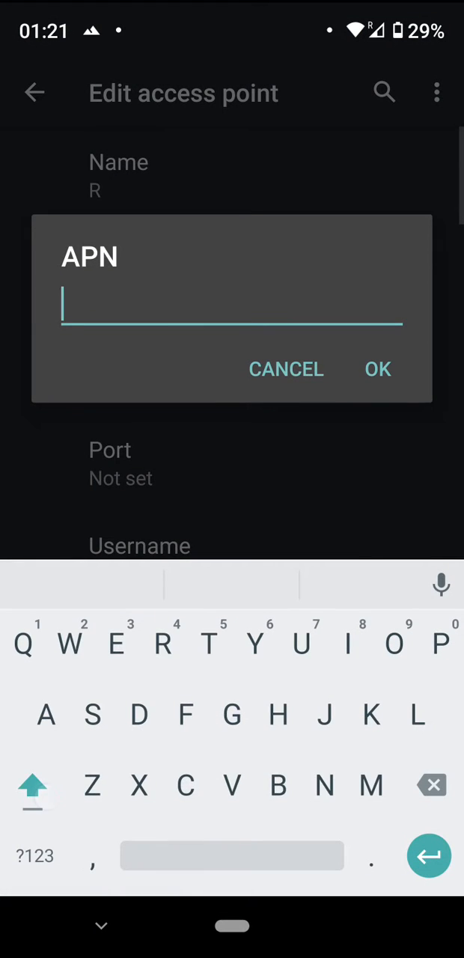
pyautogui.write('F')
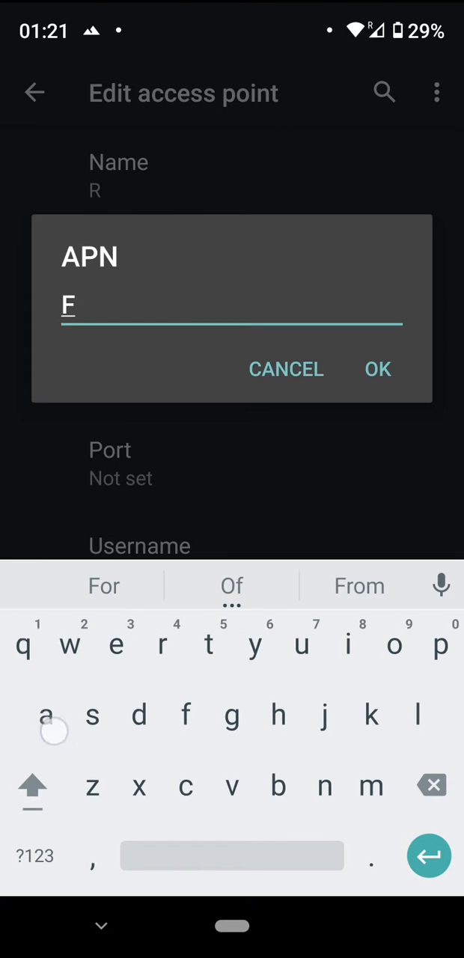
pyautogui.write('astaccess')
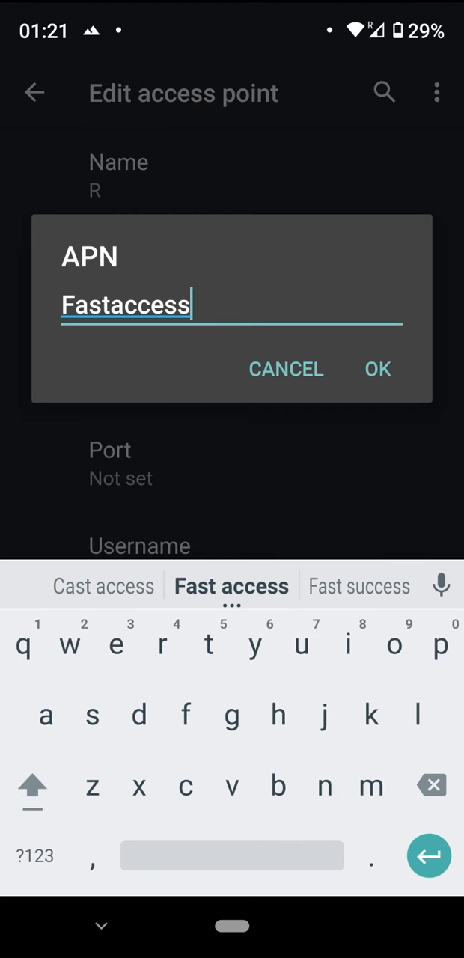
pyautogui.click(378, 369)
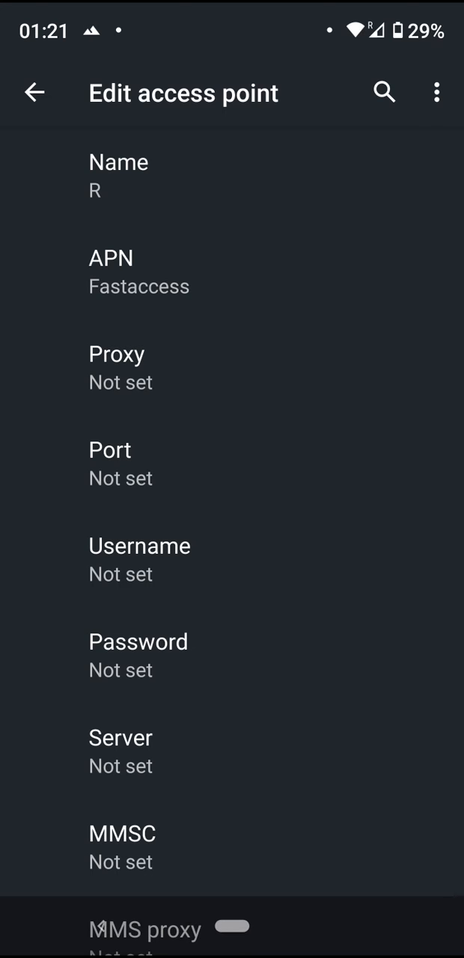
pyautogui.click(436, 93)
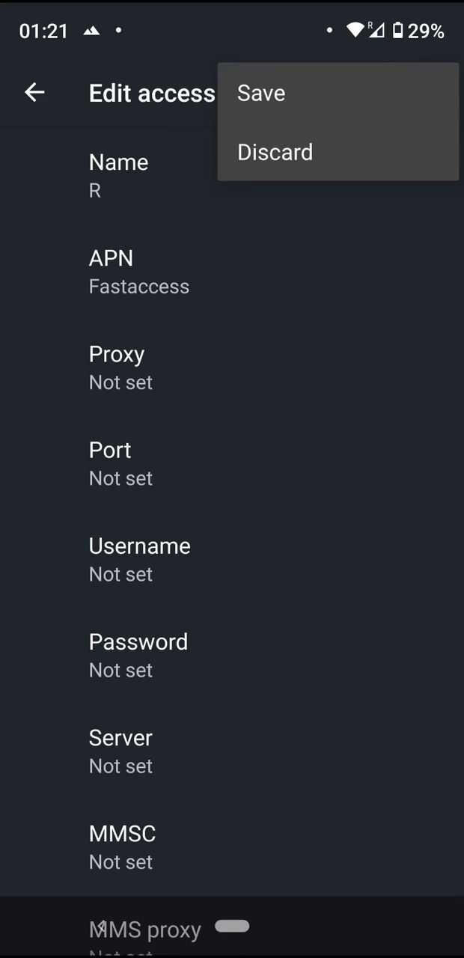
# Save access point R with APN Fastaccess to the APNs list.
pyautogui.click(261, 93)
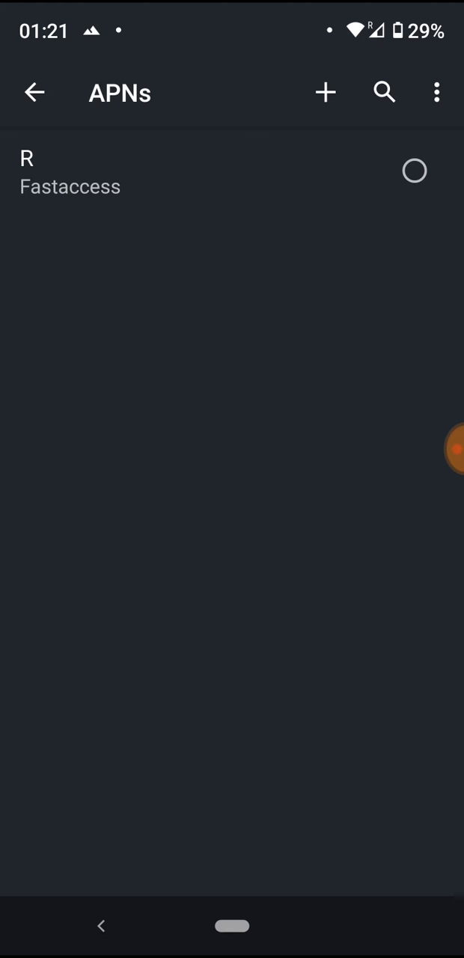
pyautogui.click(415, 171)
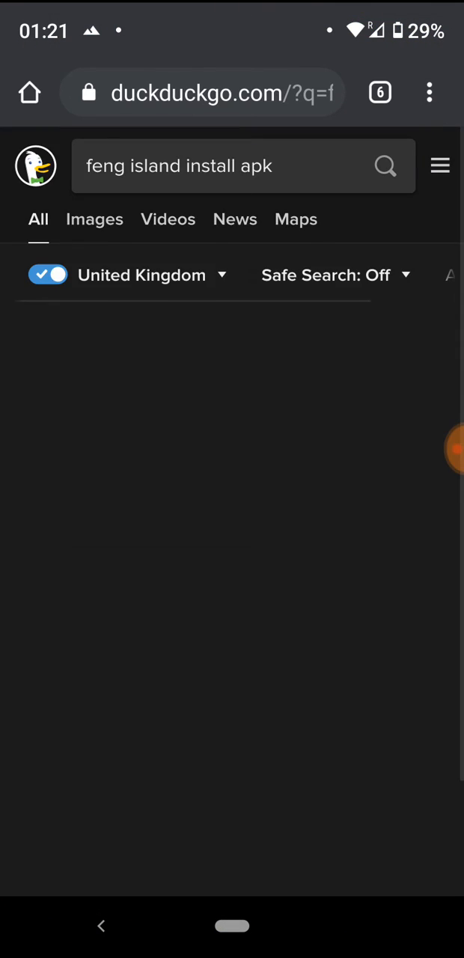
# Scroll the DuckDuckGo Island APK results to the apkpure and softpedia links.
pyautogui.scroll(-3)
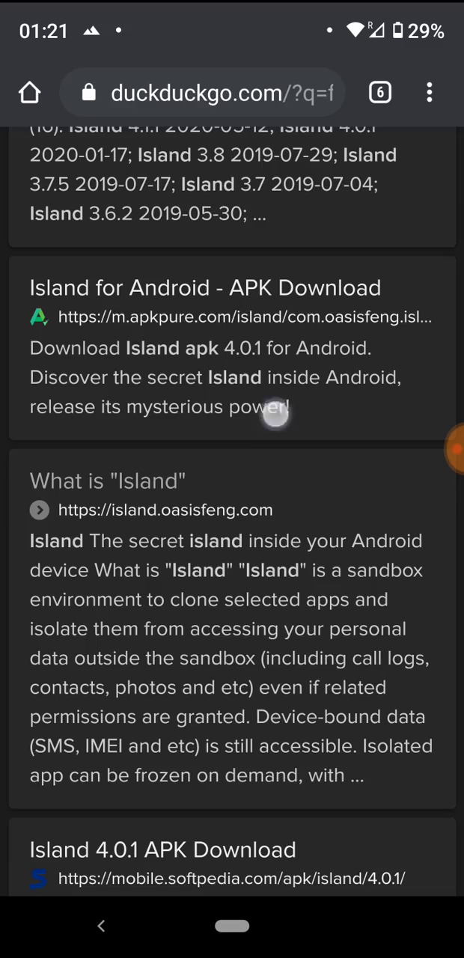